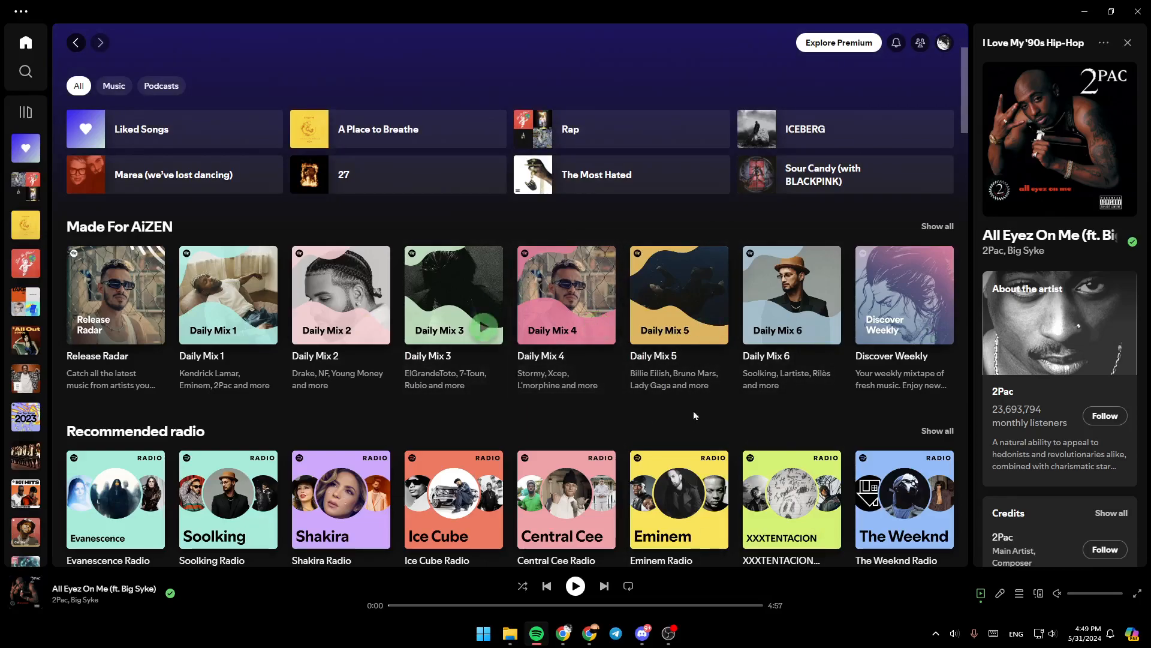
mouse_move(527, 365)
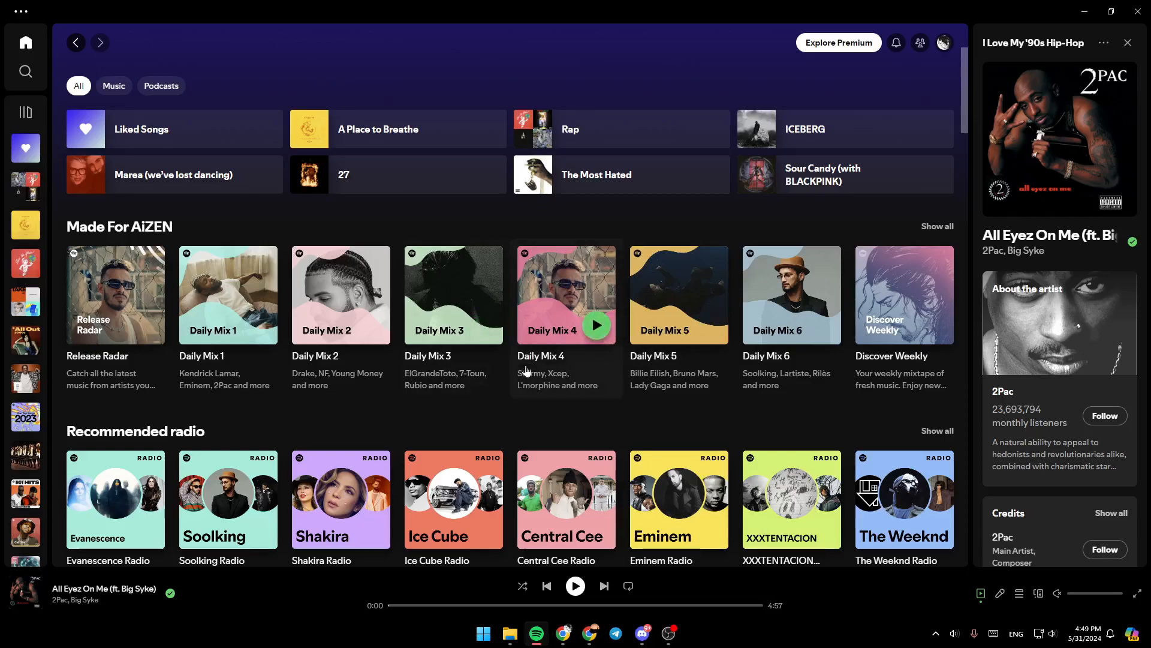
mouse_move(4, 78)
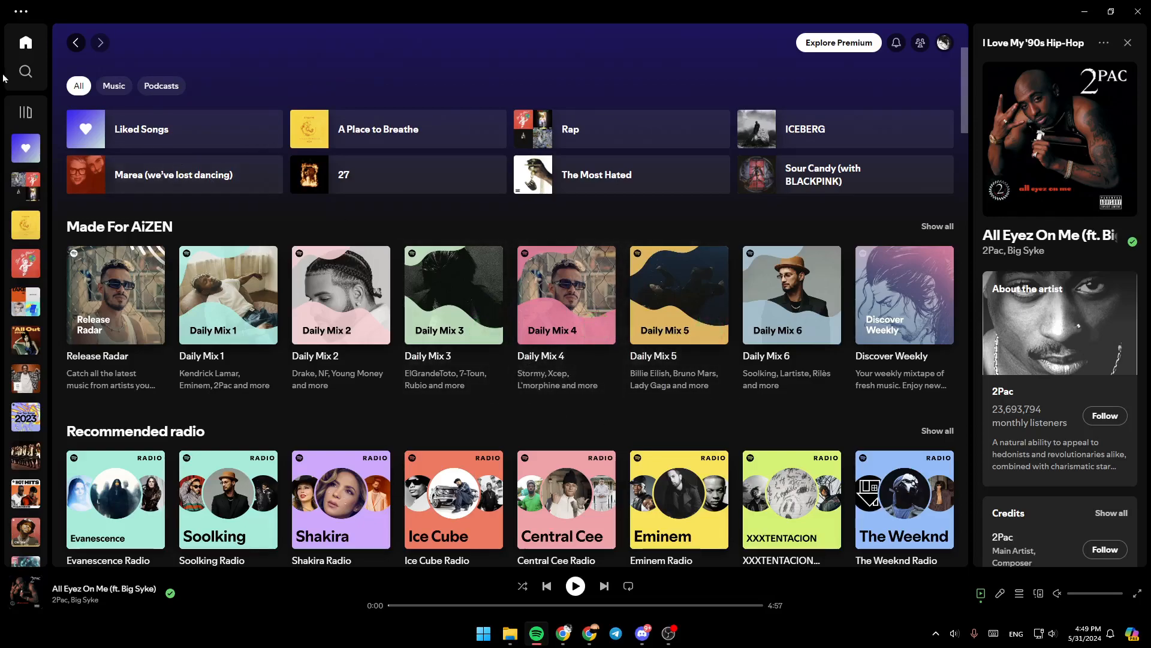
mouse_move(22, 194)
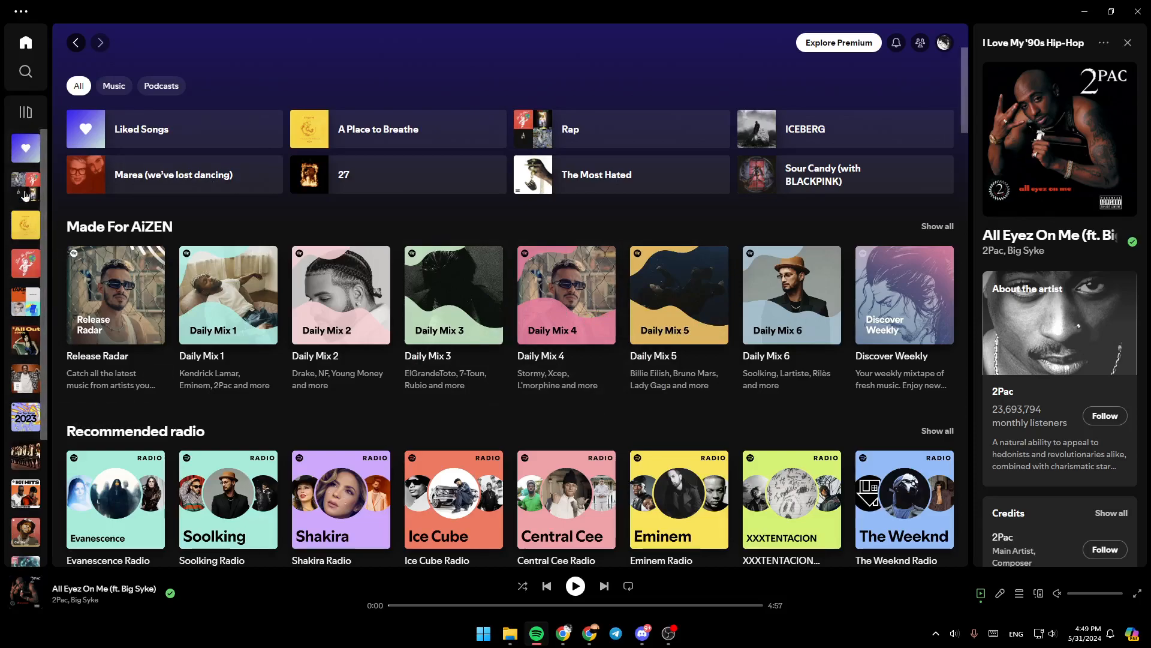
mouse_move(19, 33)
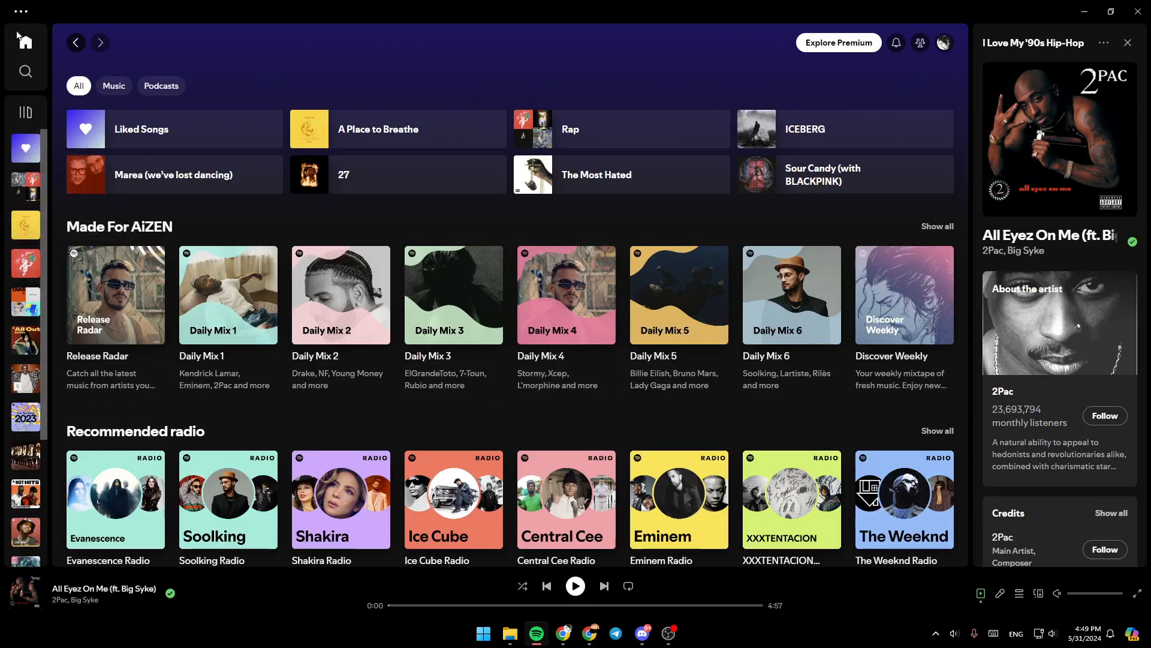
mouse_move(26, 74)
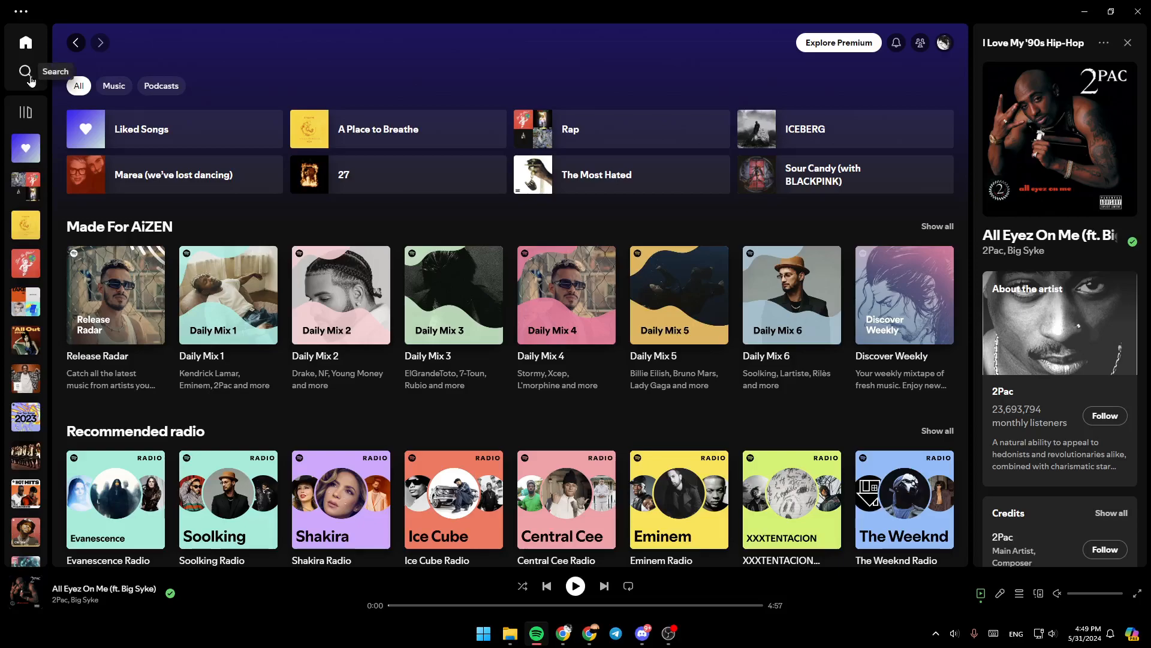
mouse_move(25, 112)
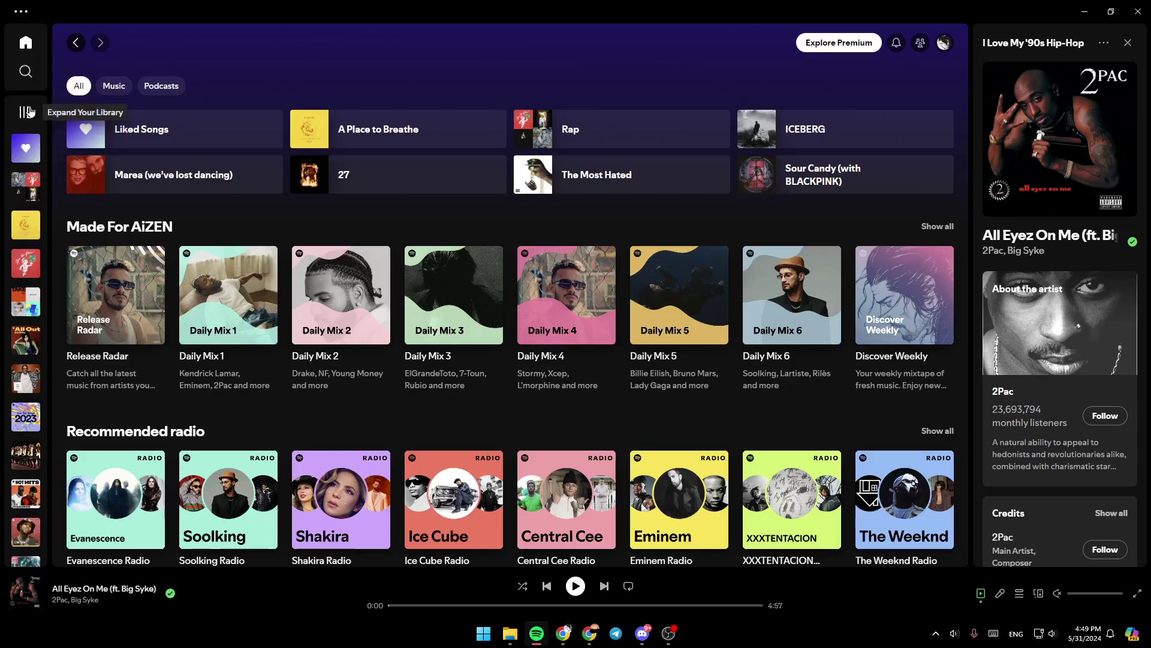
Expand the library sidebar to list all playlists, then collapse it again
left_click(25, 113)
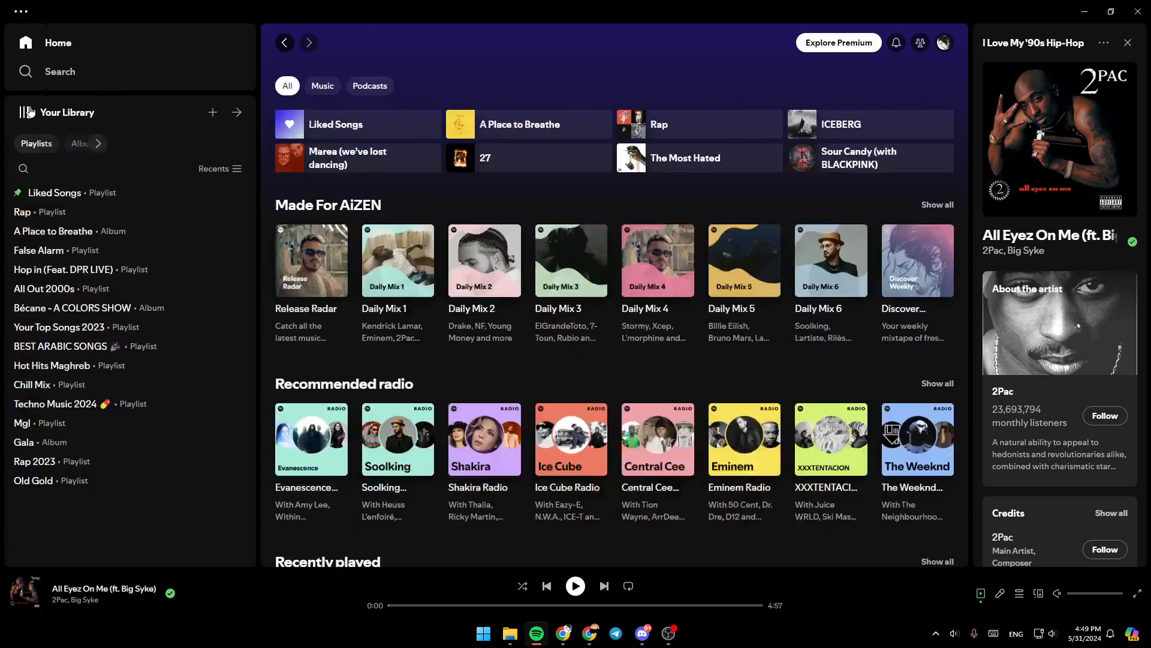
left_click(236, 113)
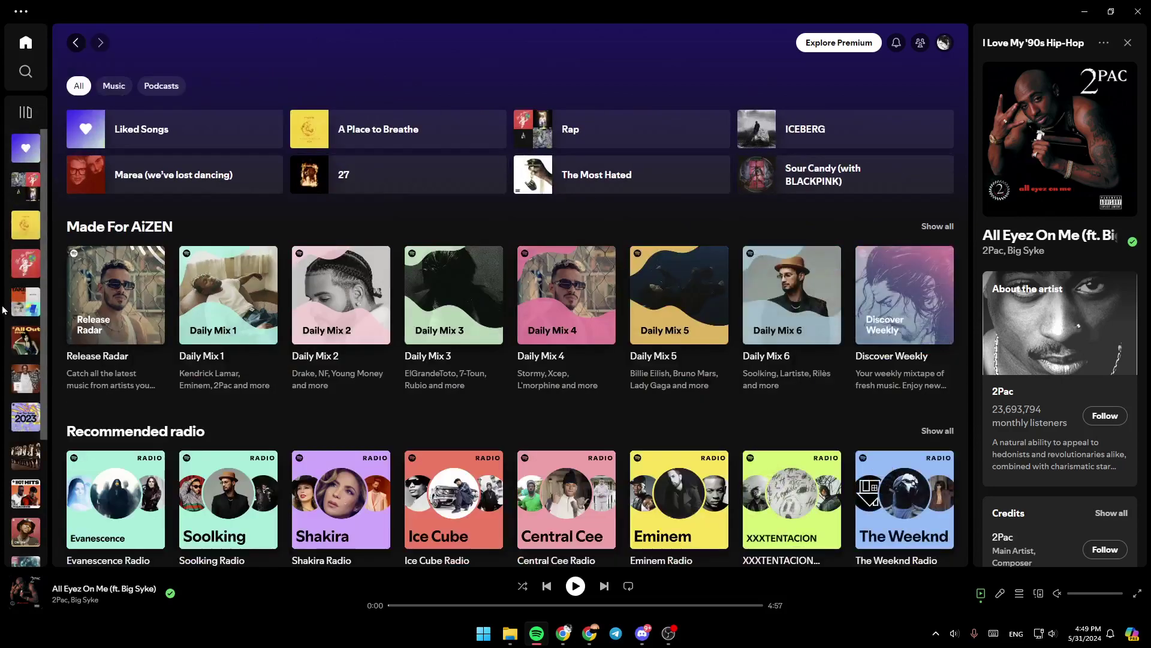
mouse_move(851, 153)
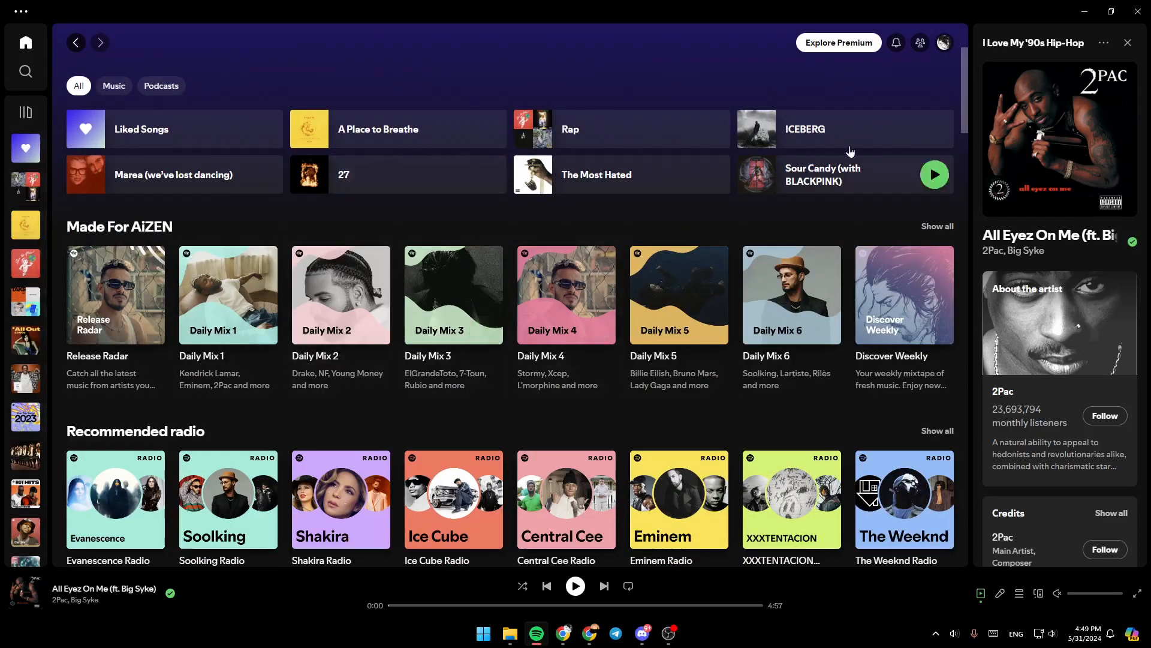
mouse_move(713, 88)
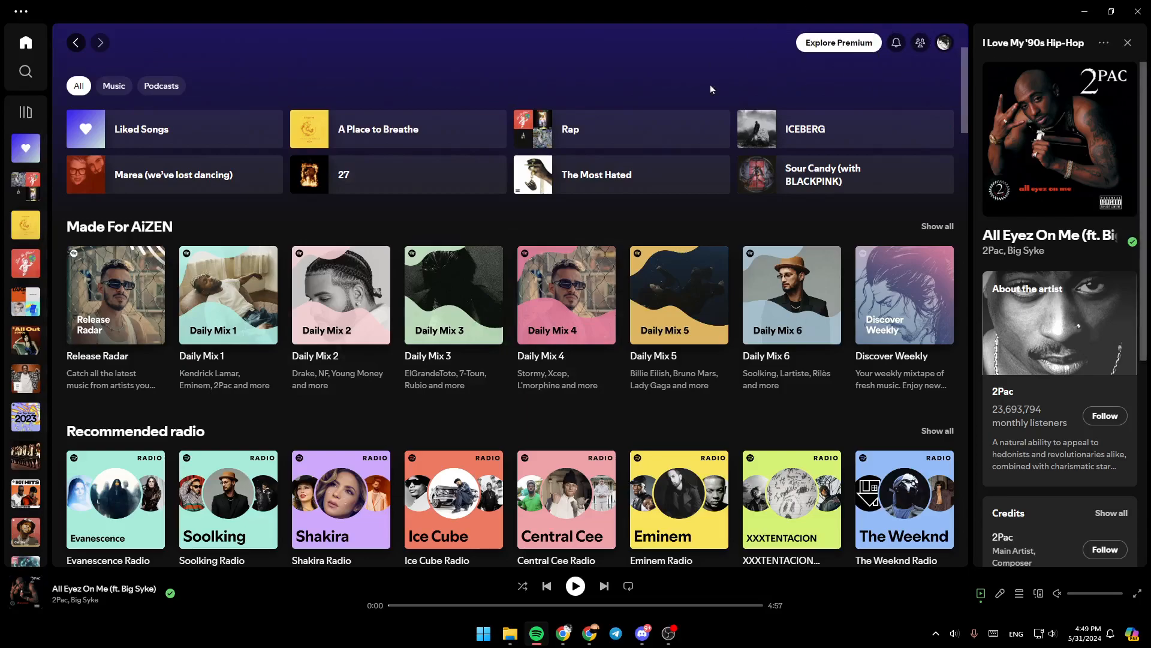
mouse_move(895, 43)
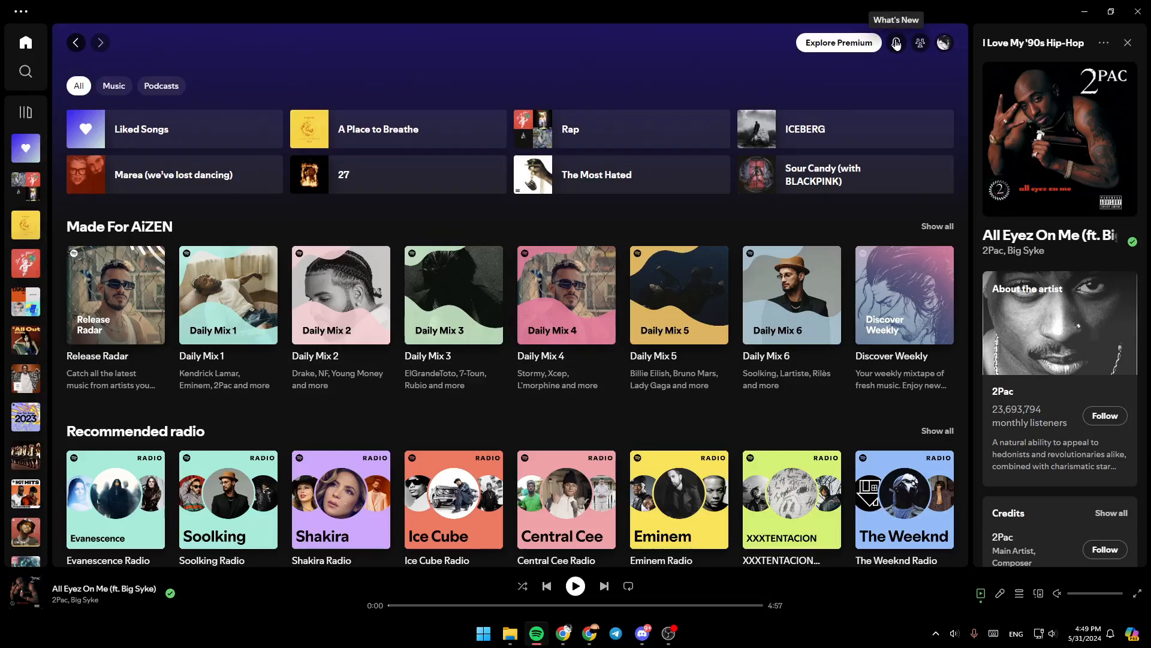
mouse_move(921, 44)
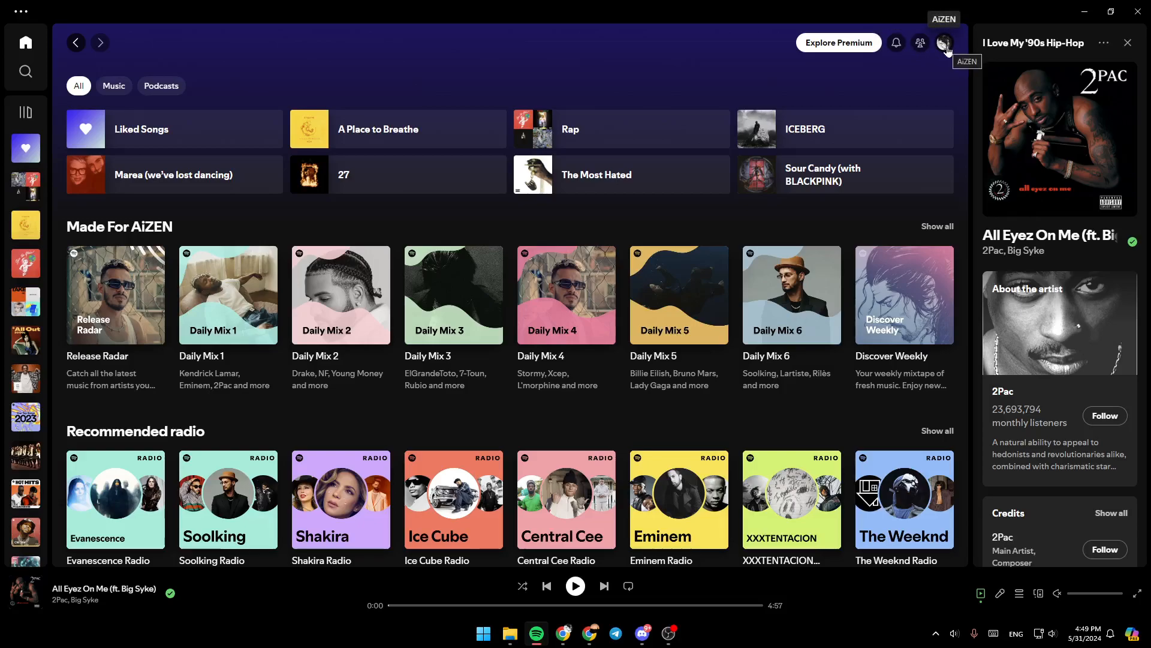
Choose Account from the profile avatar menu to reach the account overview page
left_click(944, 44)
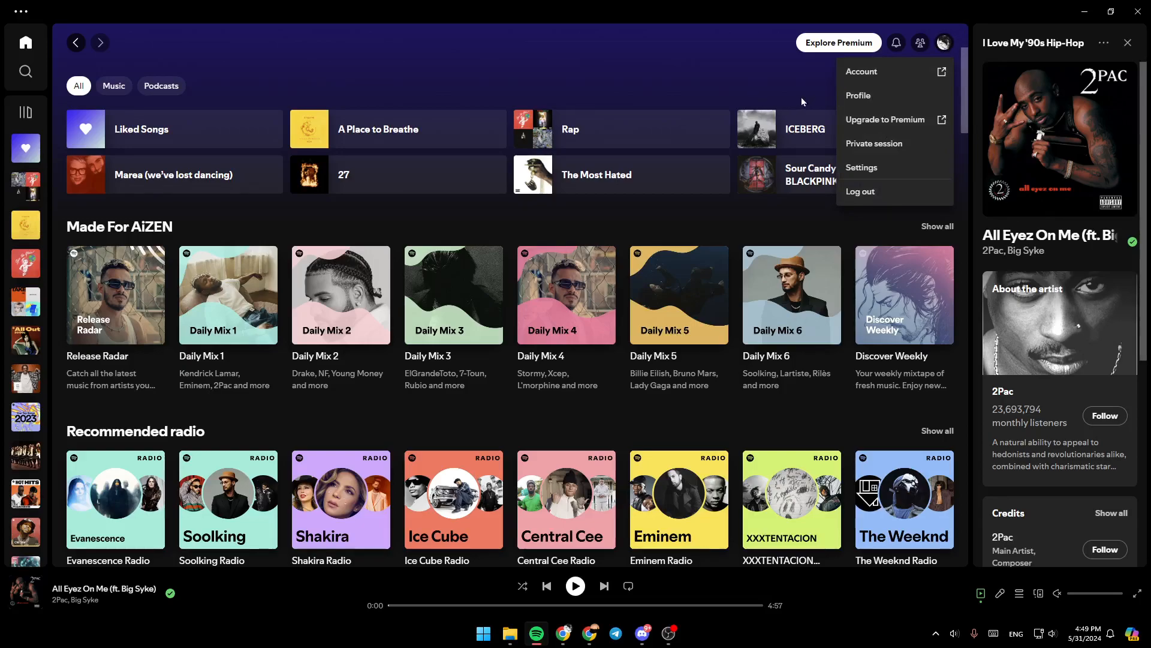
mouse_move(885, 156)
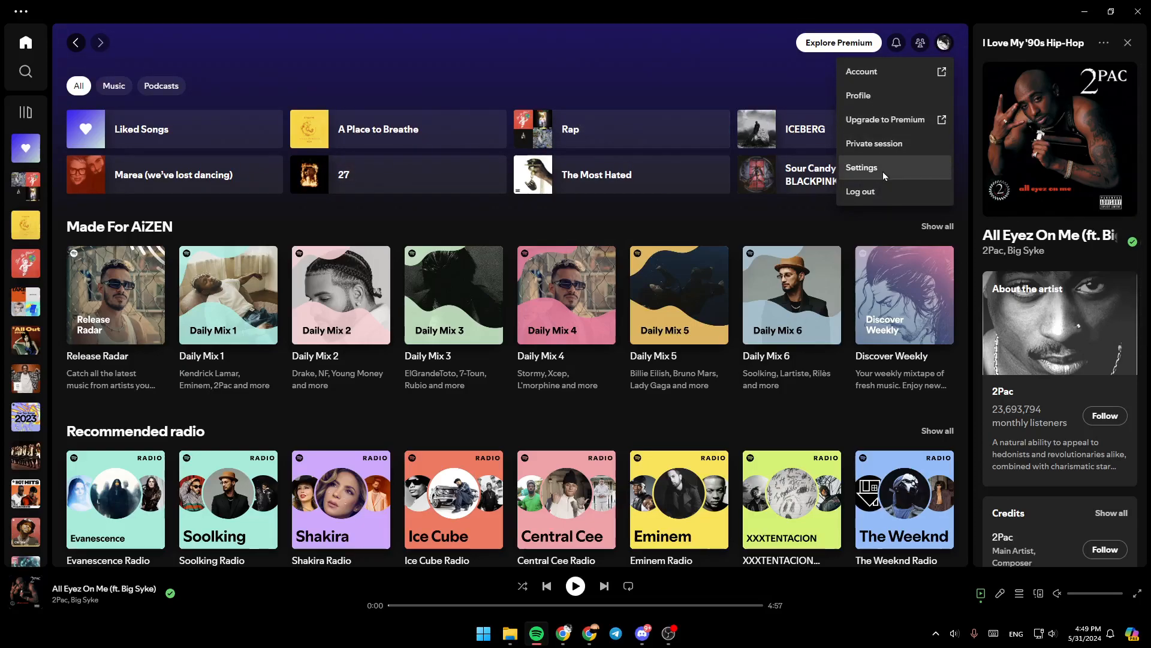
left_click(861, 167)
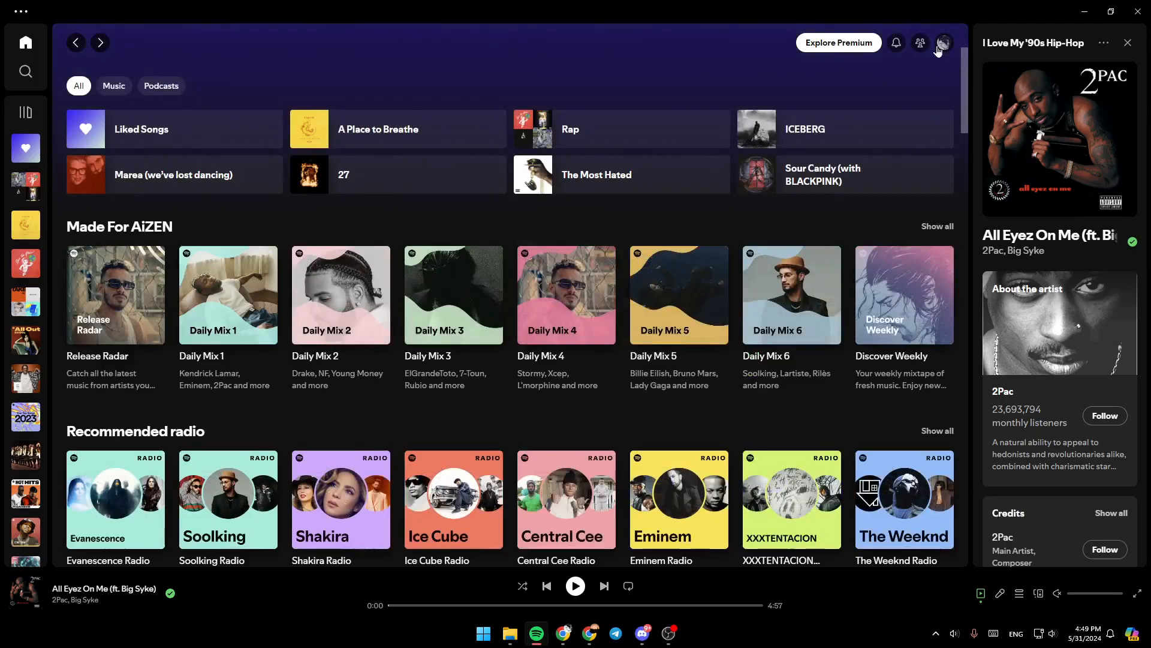
left_click(944, 43)
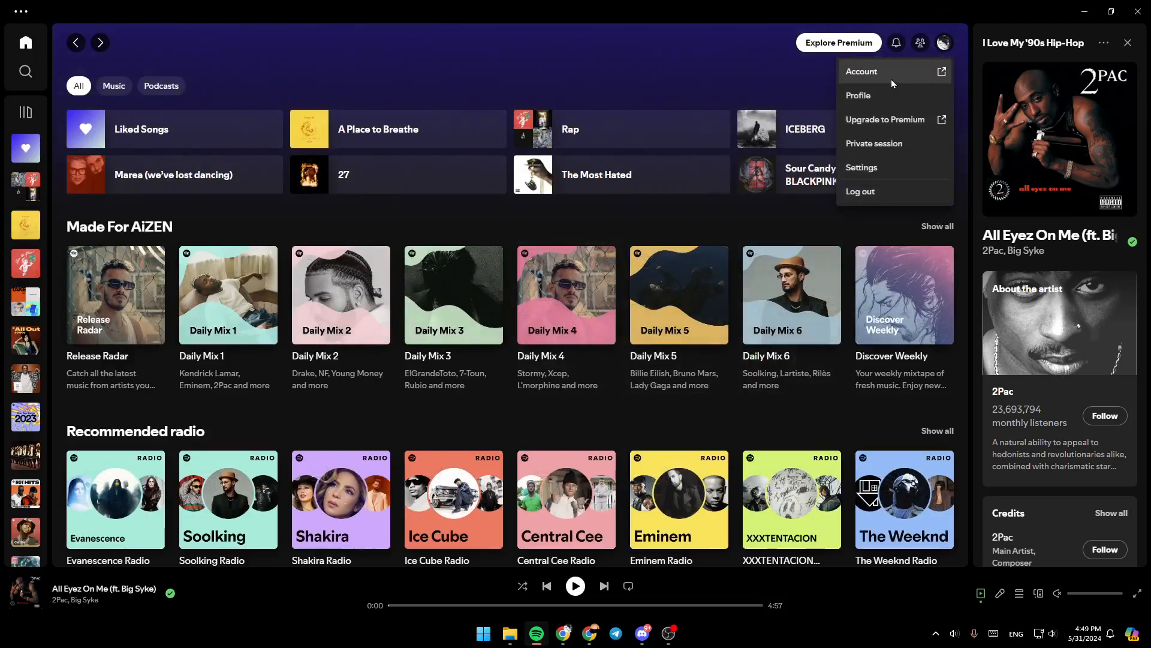
left_click(861, 72)
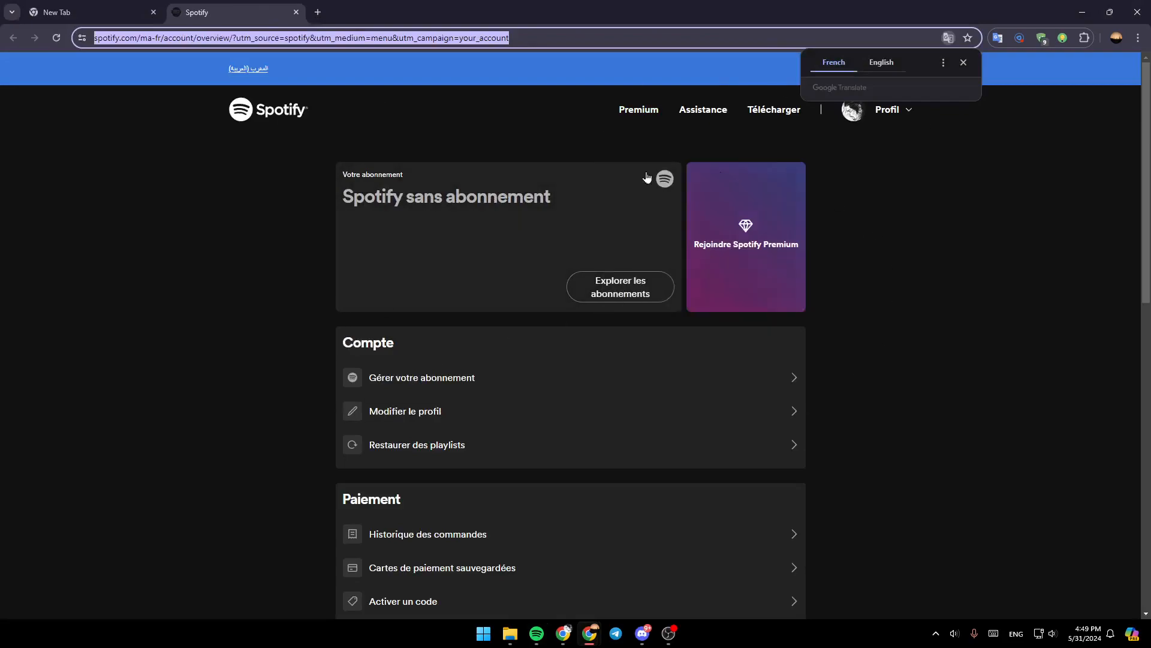
mouse_move(697, 72)
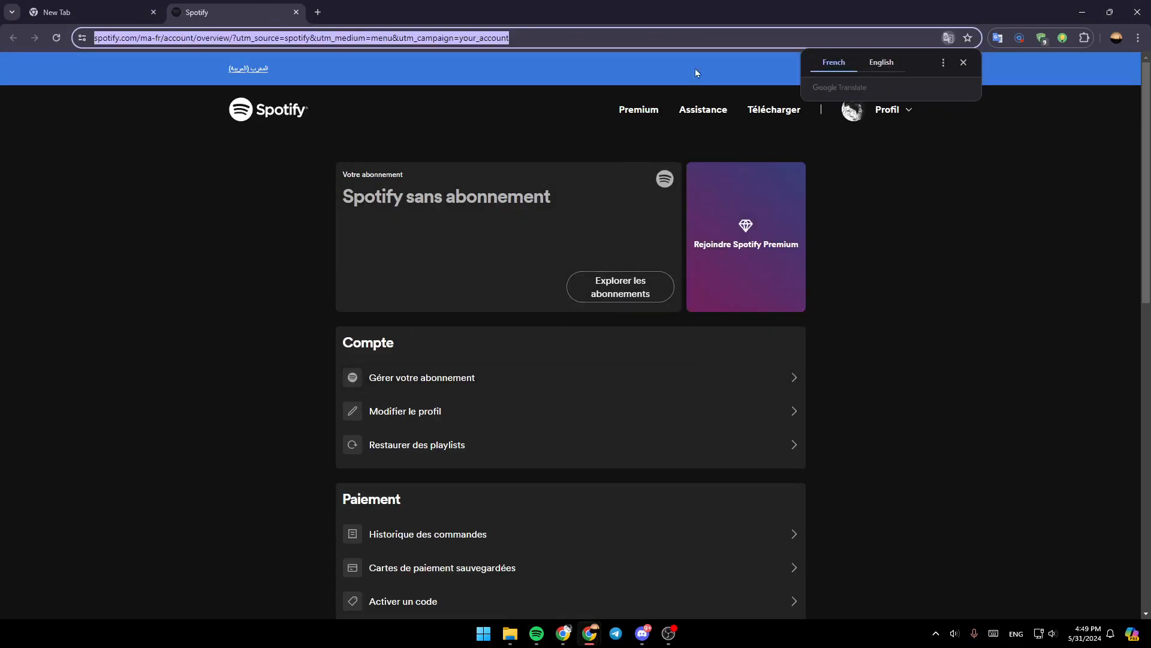
Translate the account page to English and review its sections down to Security, Privacy and Help
left_click(881, 62)
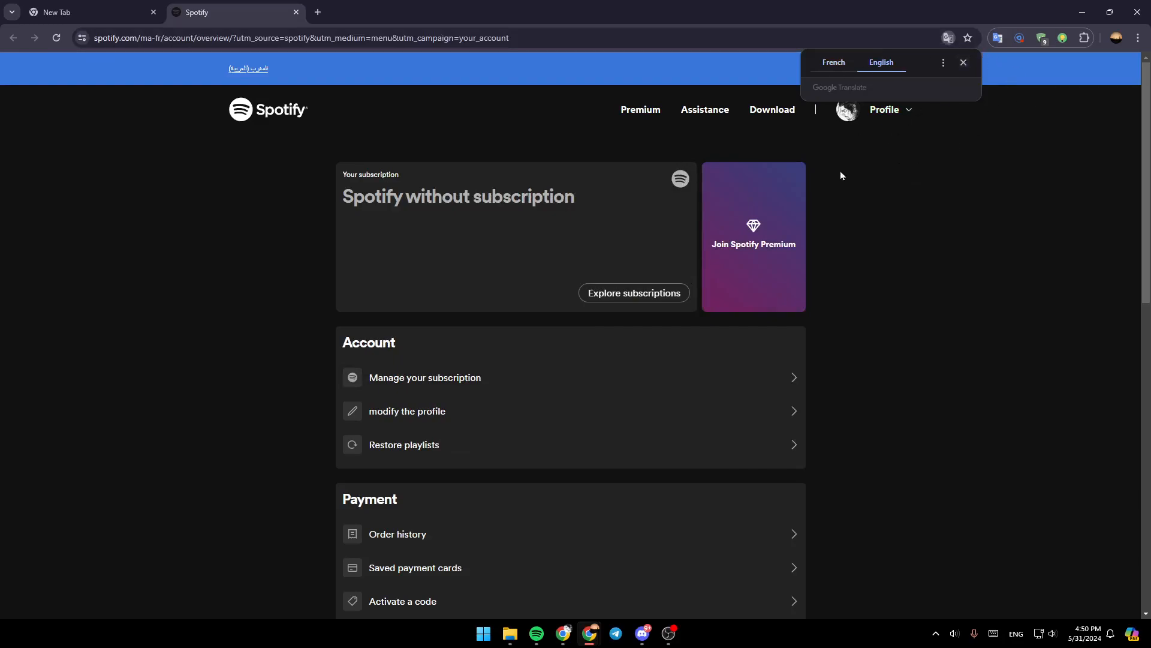
scroll("down", 3)
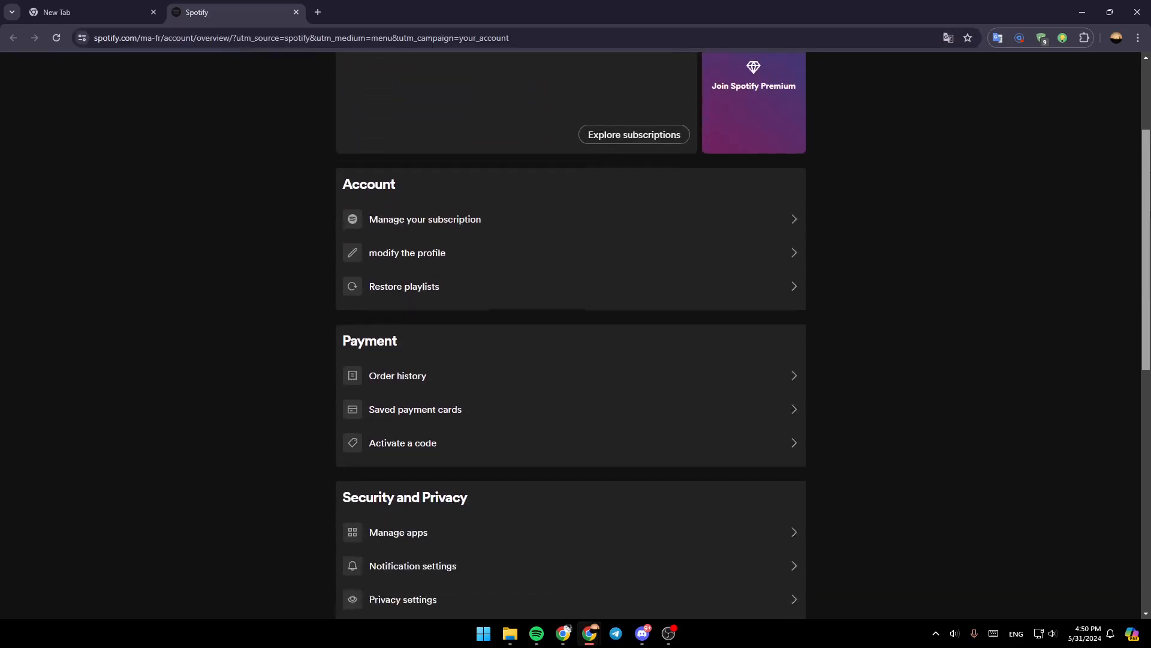
scroll("up", 3)
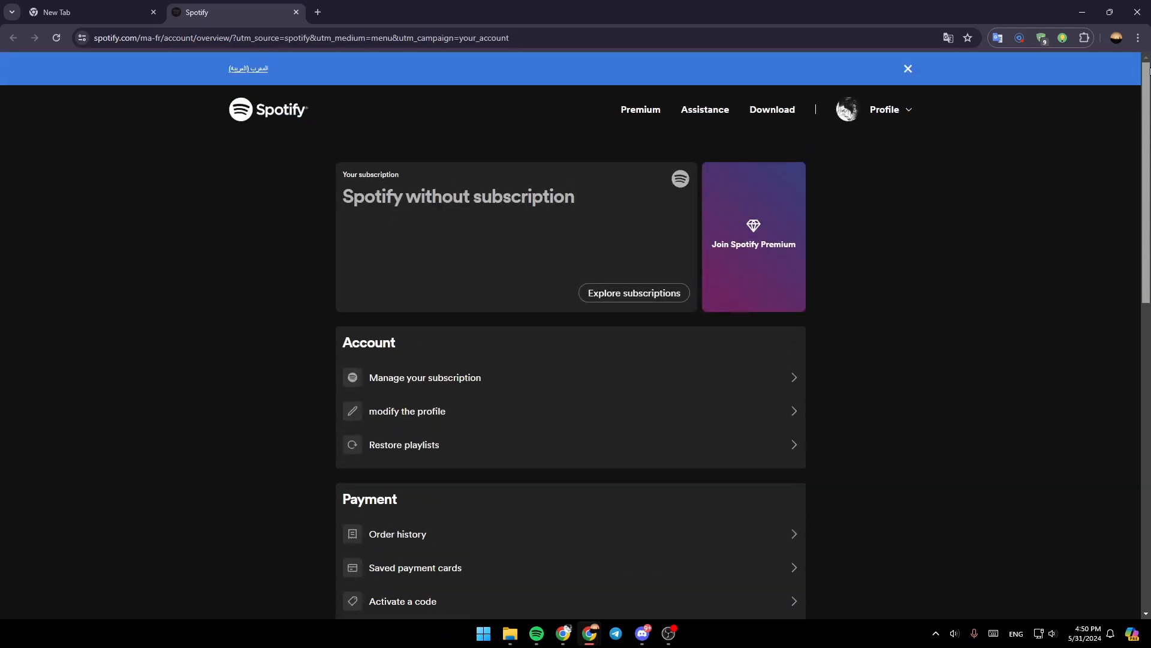
mouse_move(815, 111)
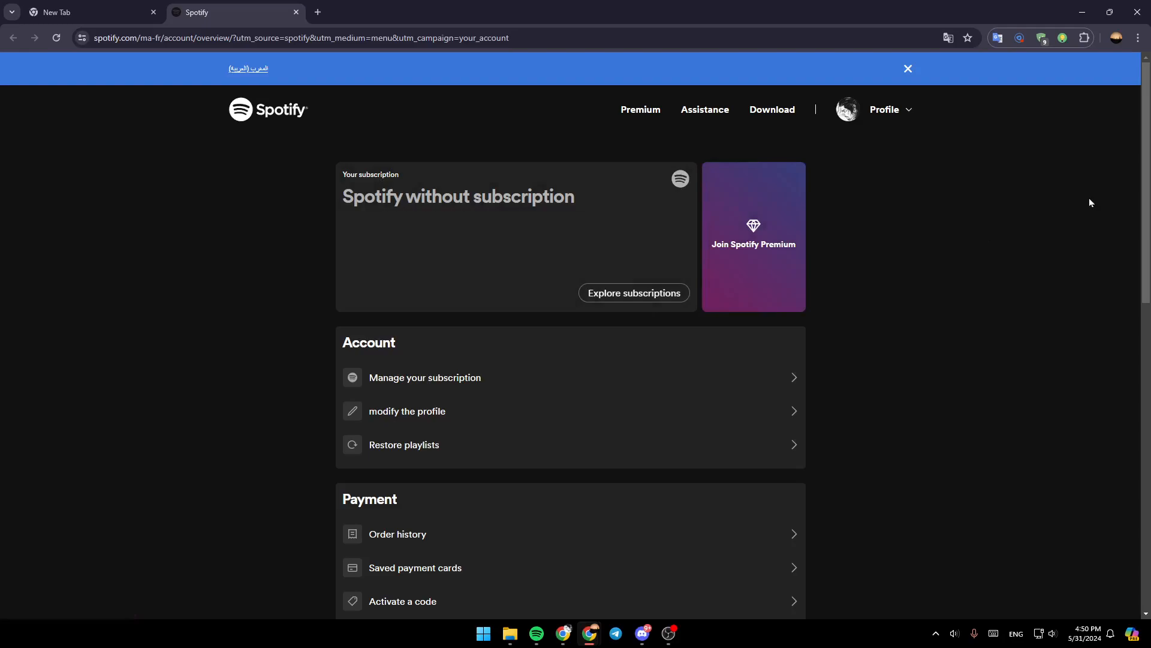
scroll("down", 3)
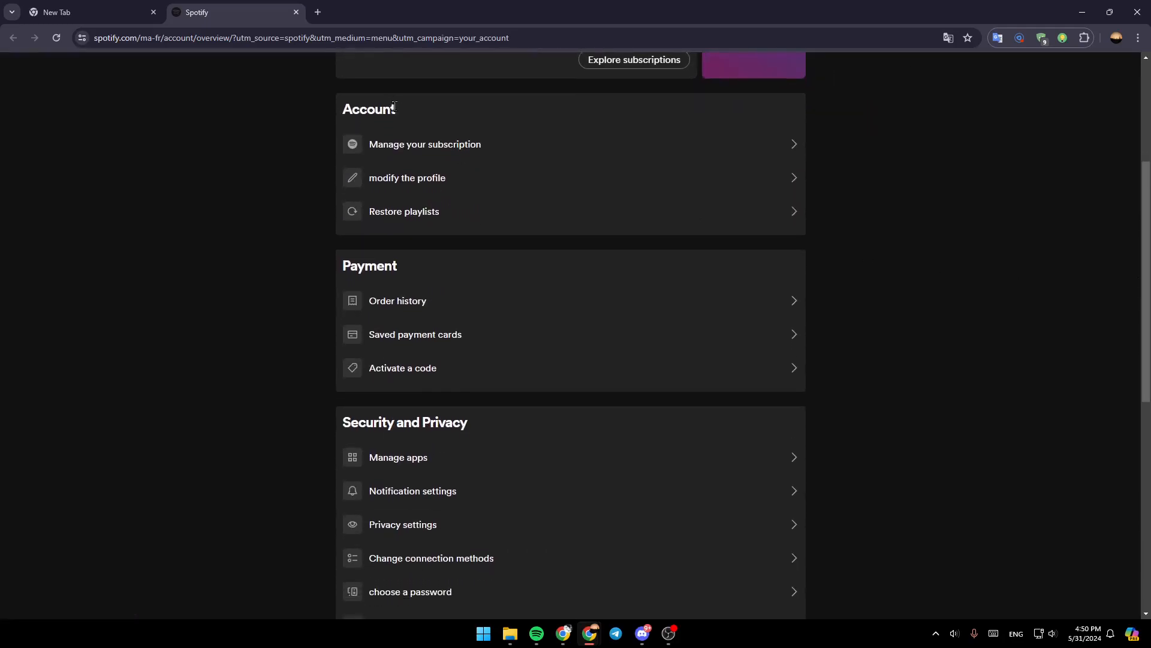
scroll("down", 3)
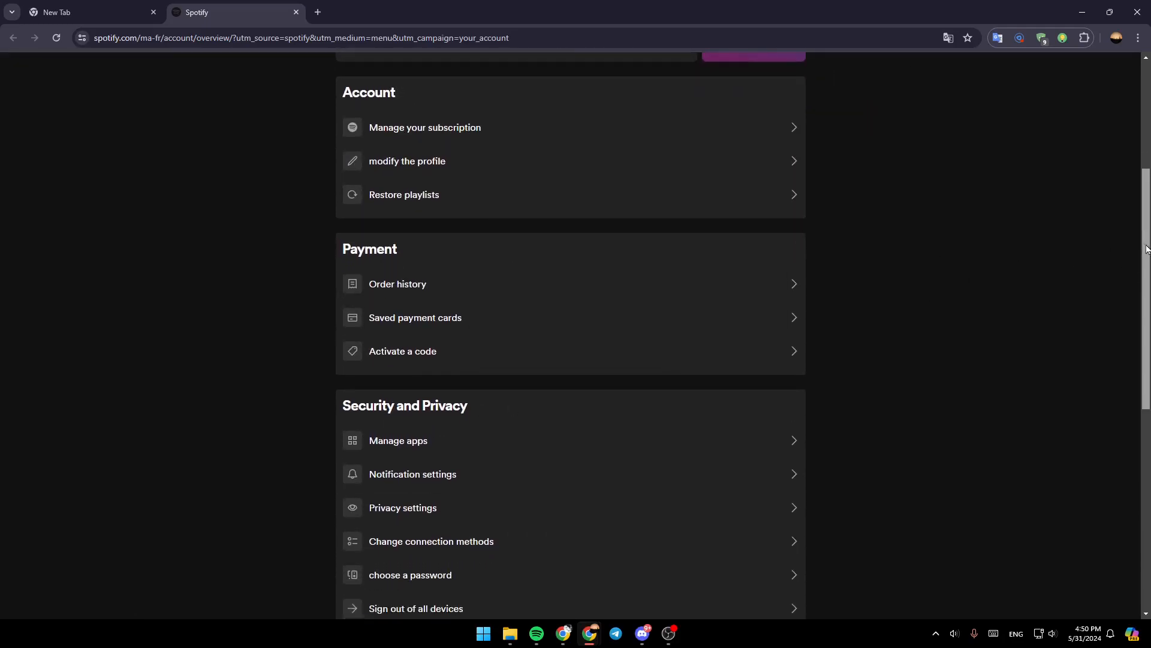
scroll("down", 3)
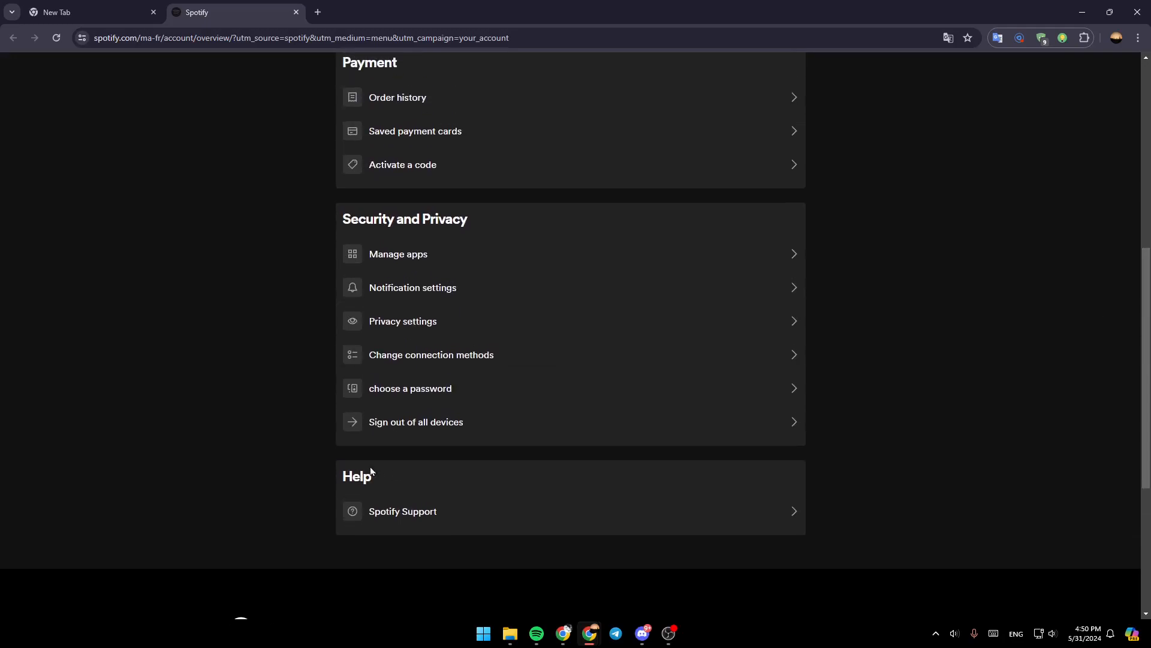
scroll("up", 3)
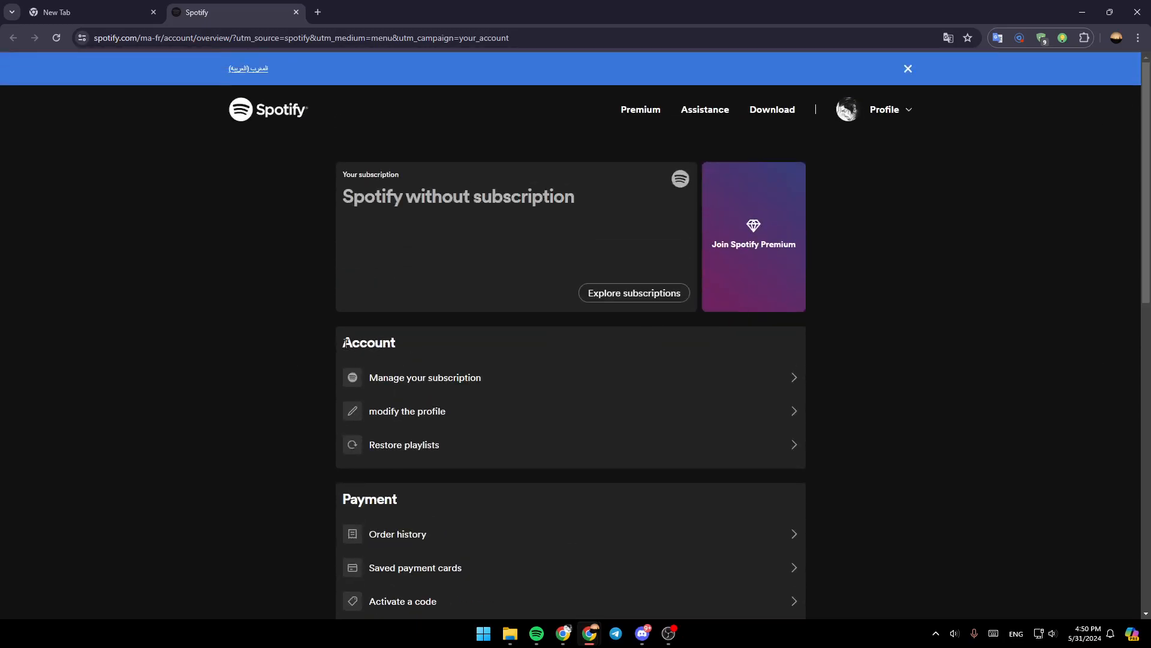
mouse_move(367, 416)
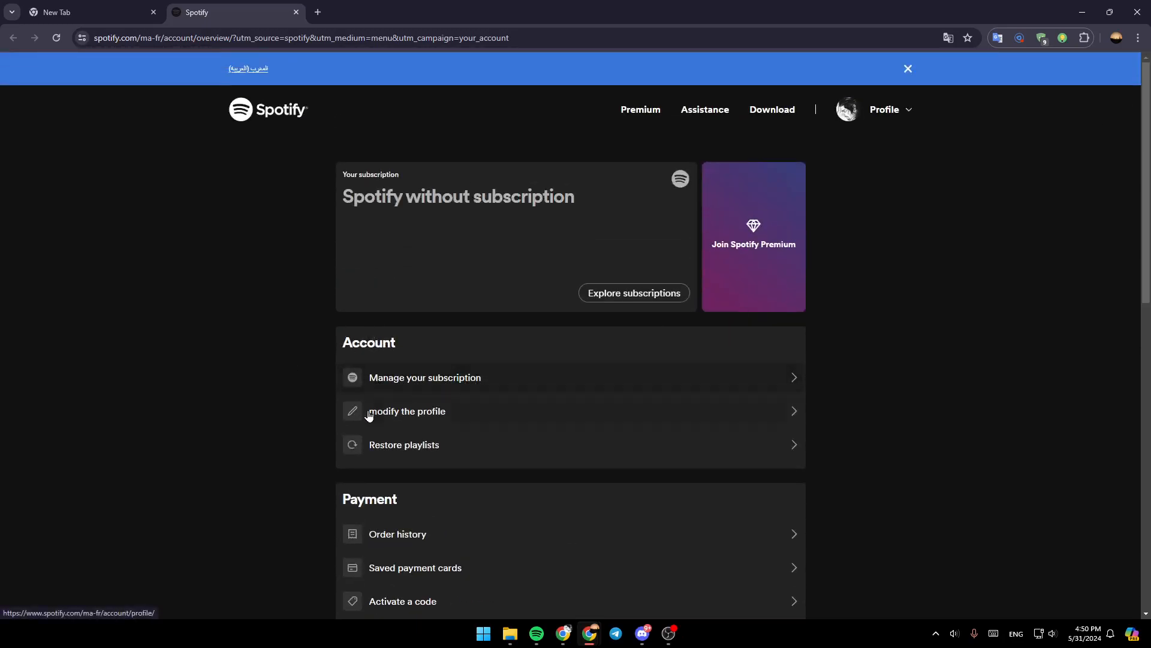
mouse_move(412, 451)
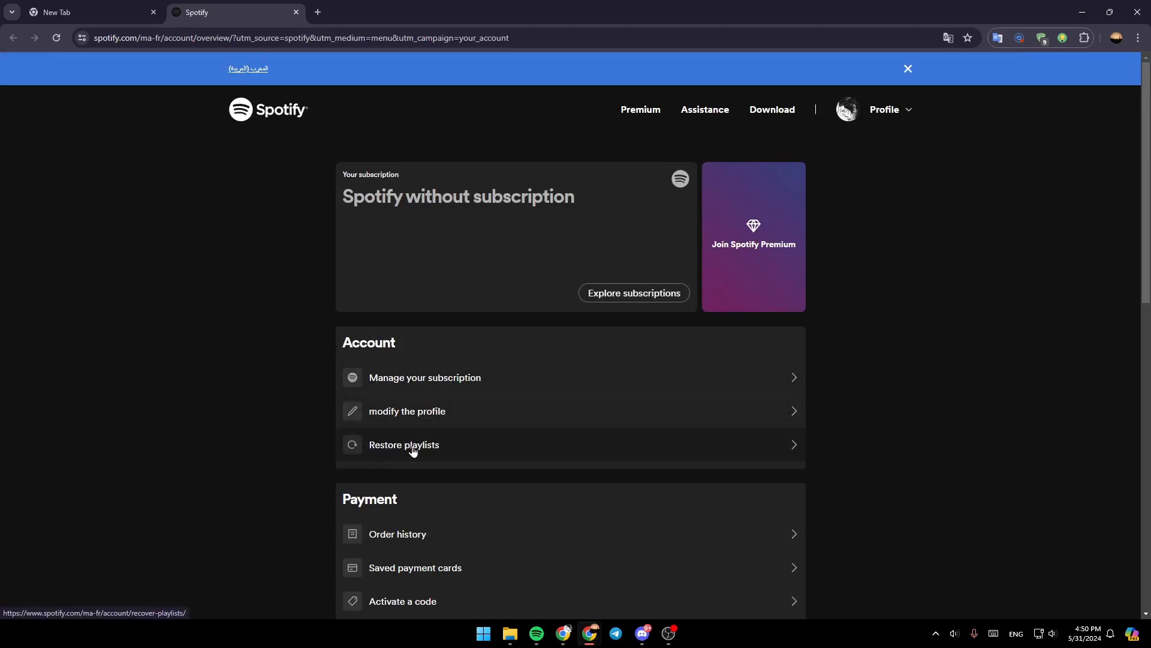
mouse_move(629, 367)
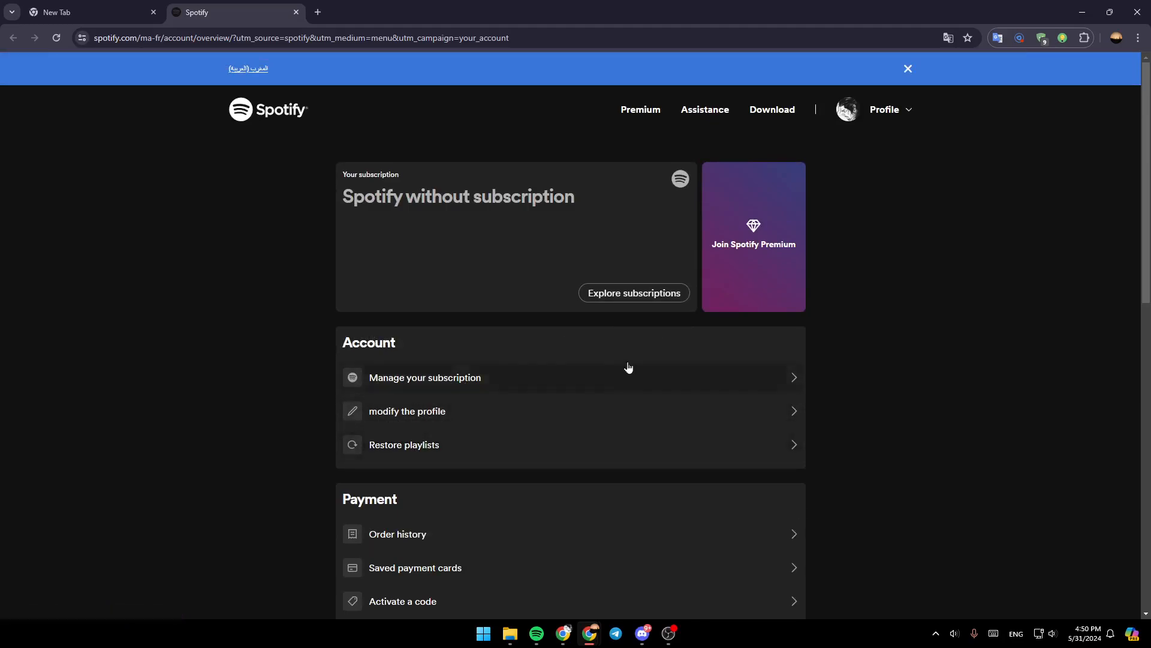
Go to Manage your subscription under the Account section
left_click(425, 377)
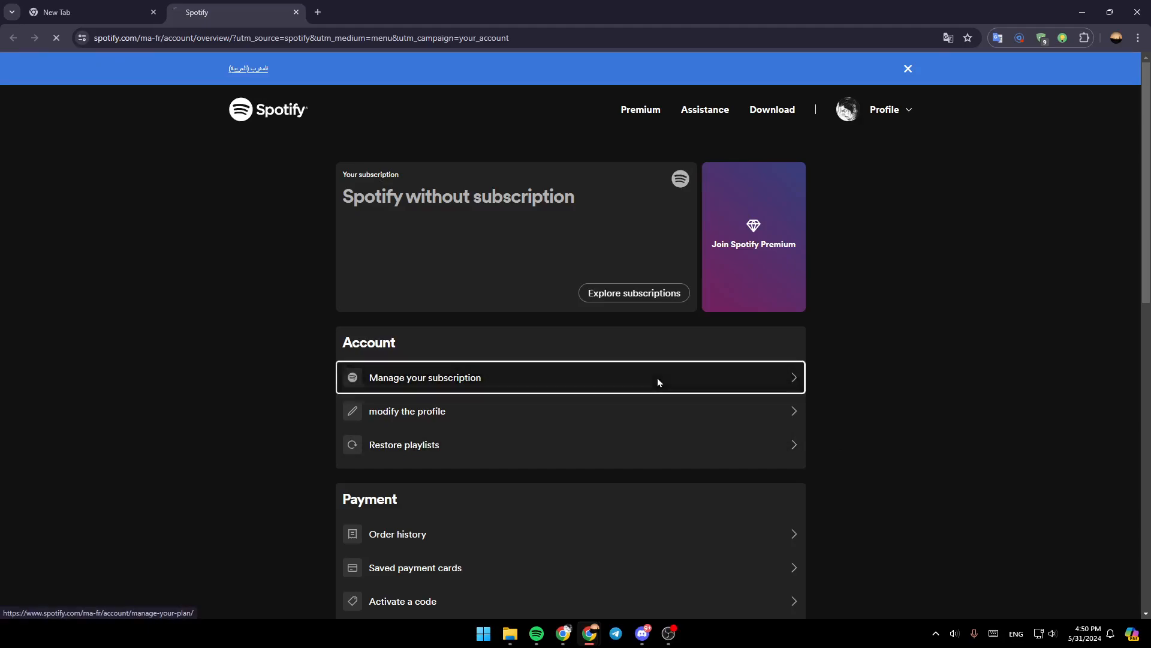
Review the free plan's features on the Manage your subscription page
left_click(425, 376)
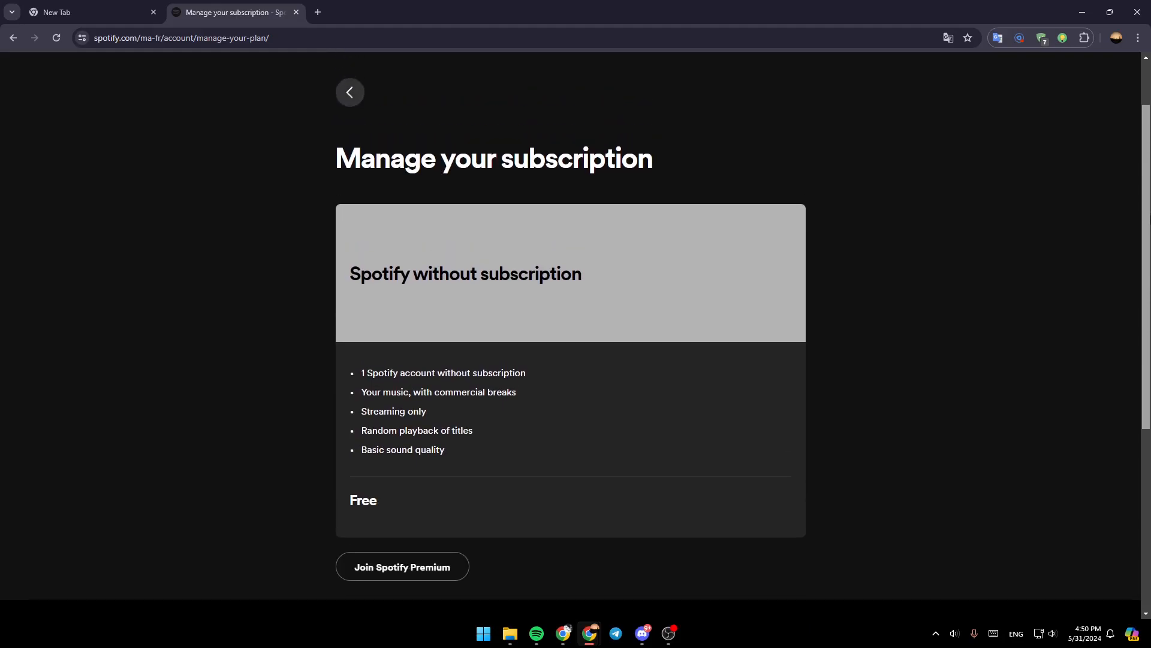
mouse_move(535, 368)
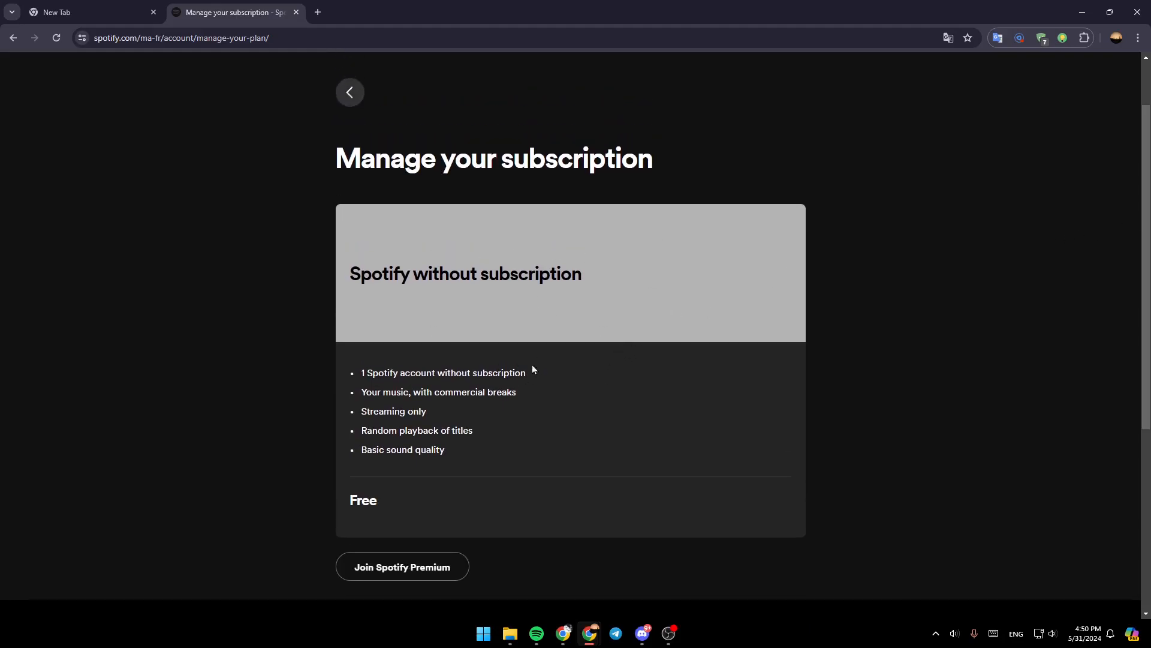
mouse_move(875, 513)
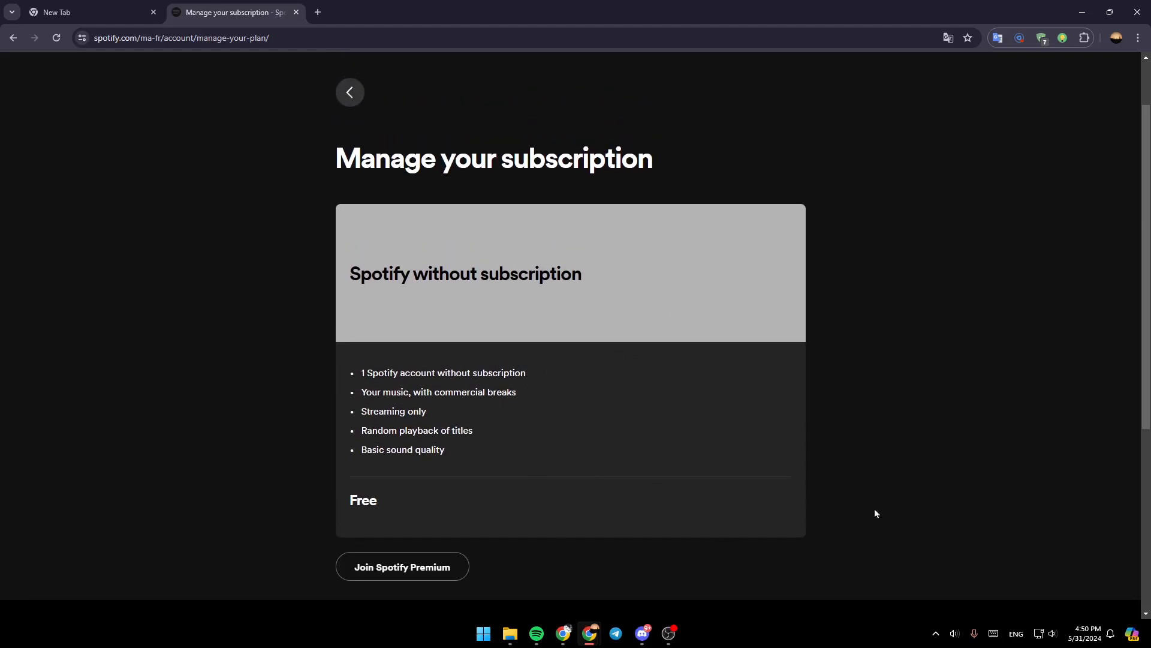
mouse_move(578, 508)
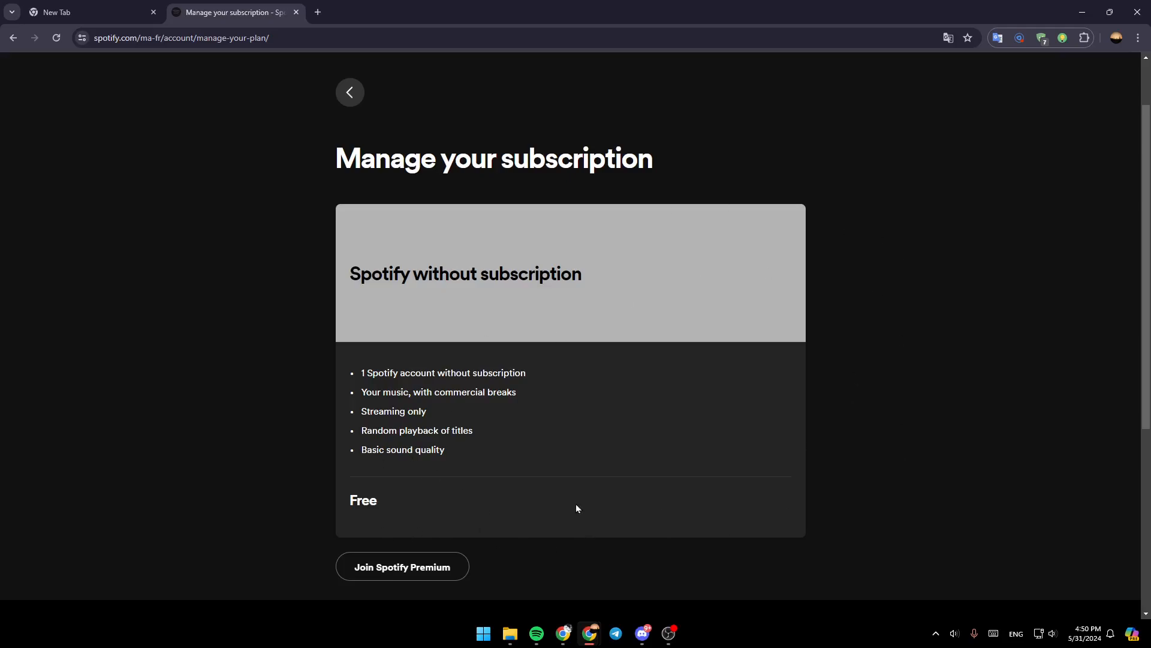
mouse_move(749, 494)
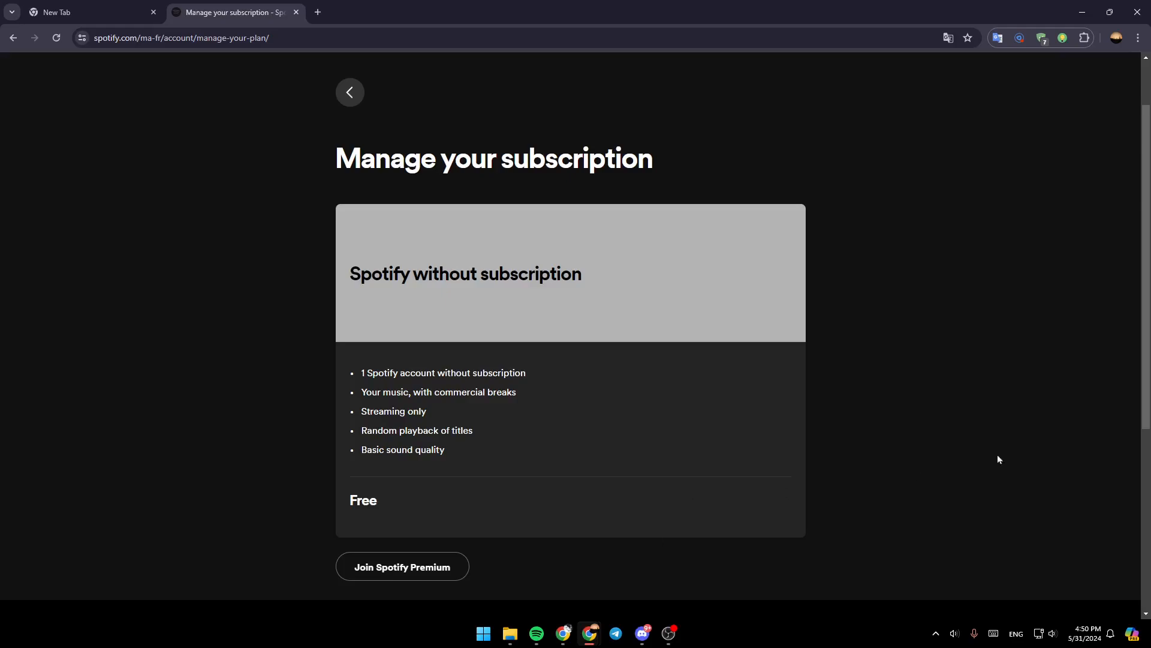
scroll("down", 3)
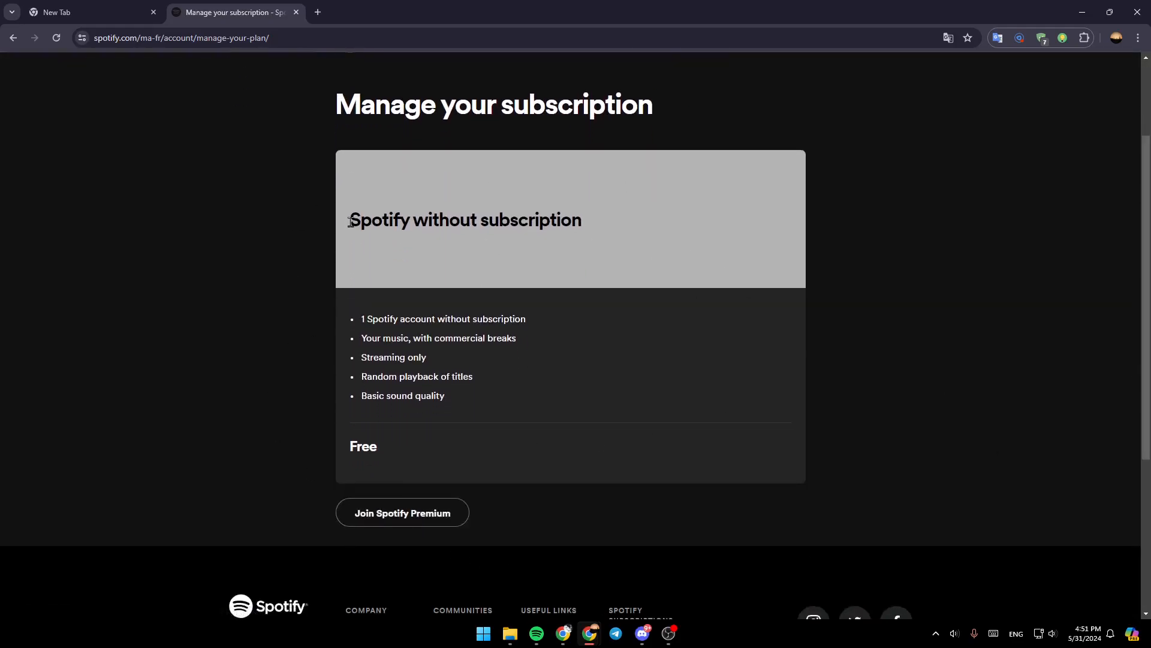
double_click(465, 221)
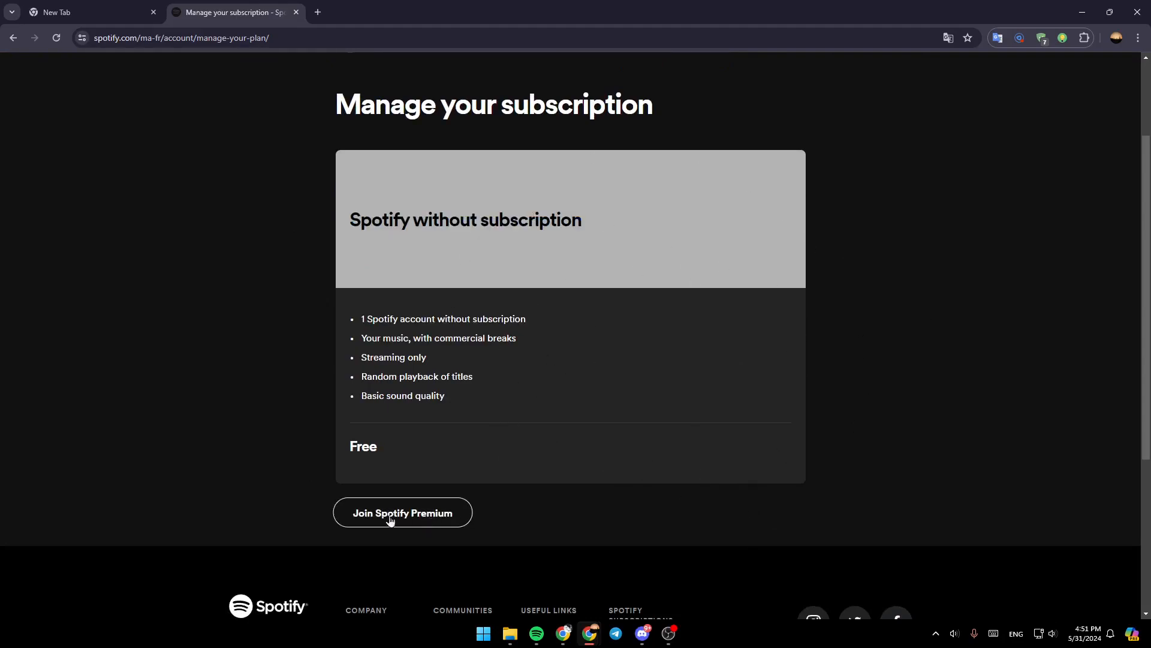
Join Spotify Premium and view the Mini, Personal and Duo plans with their prices
left_click(403, 512)
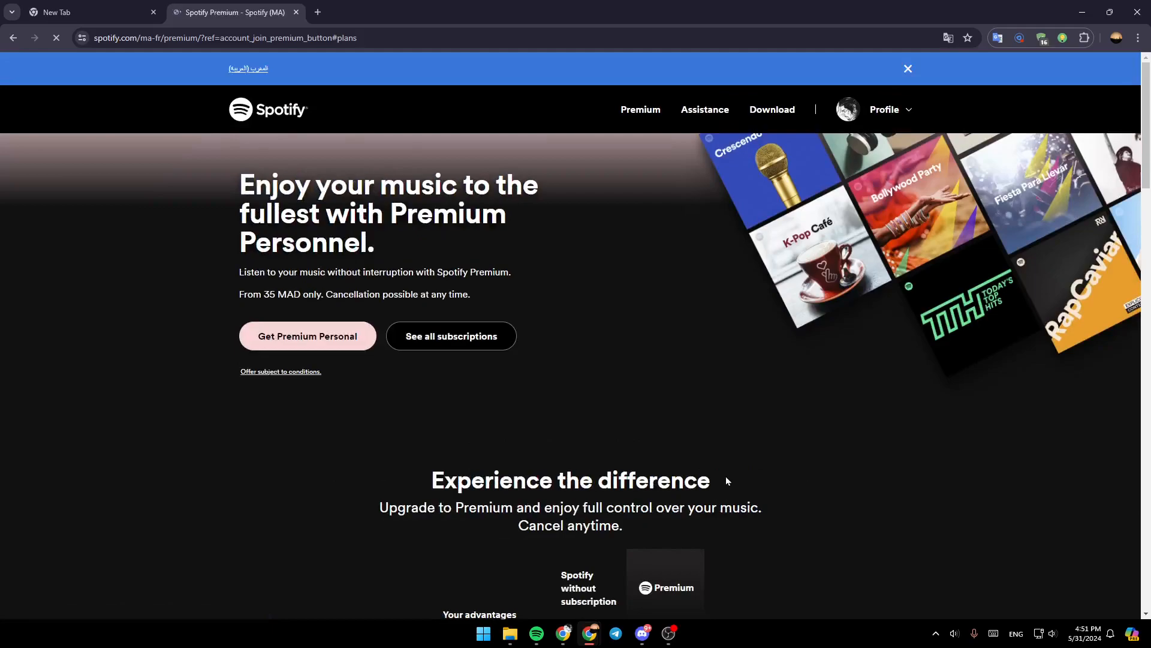
scroll("down", 3)
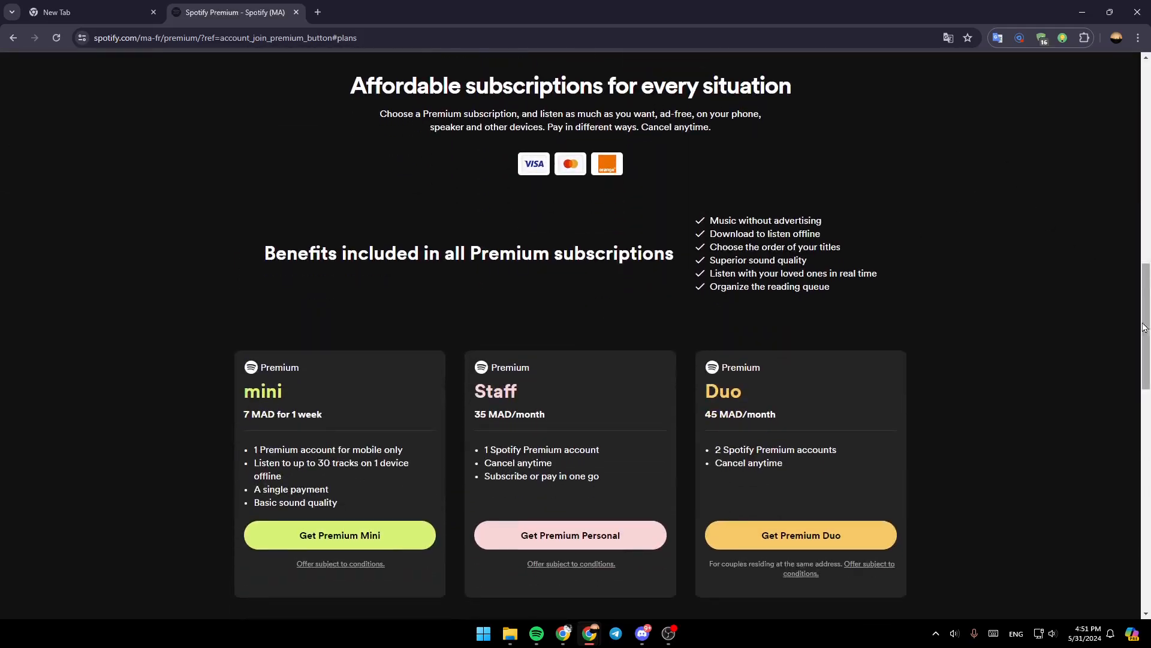
mouse_move(873, 366)
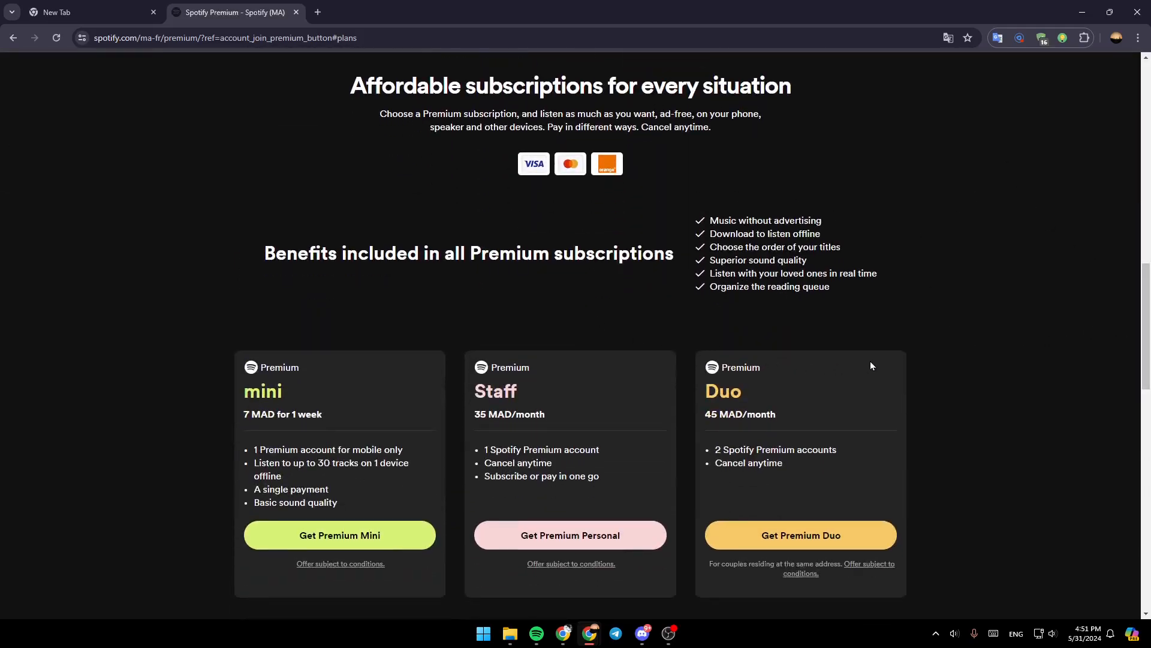